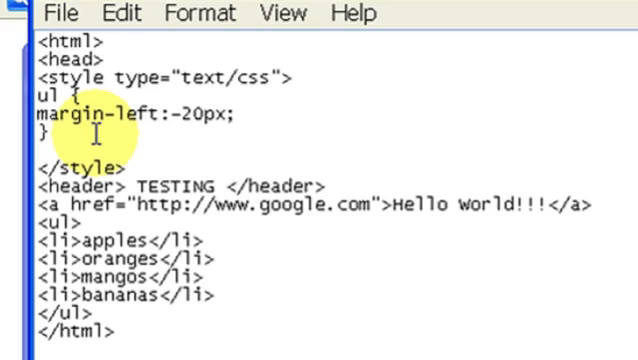
Step: Type 'header{' below the ul rule and start a new line inside it
text(hear)
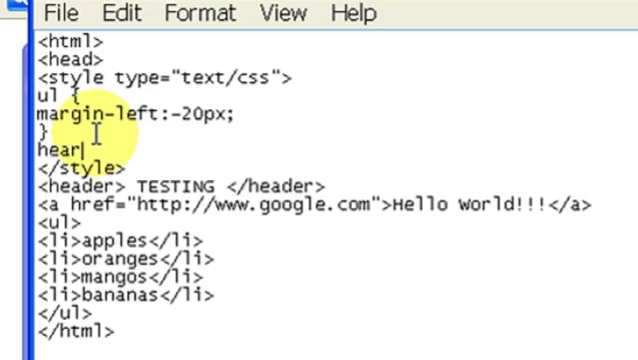
text(der)
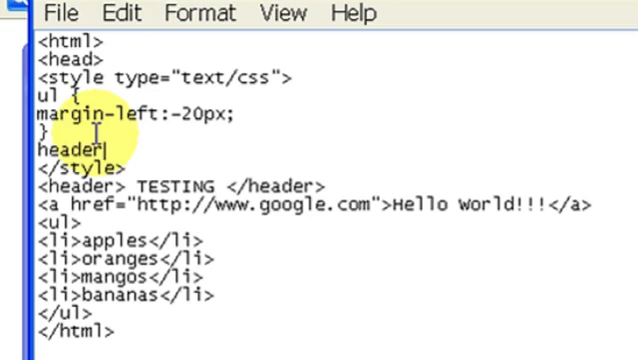
text({)
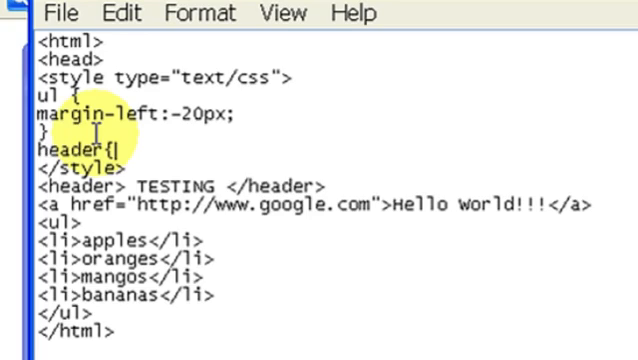
key(Enter)
text(})
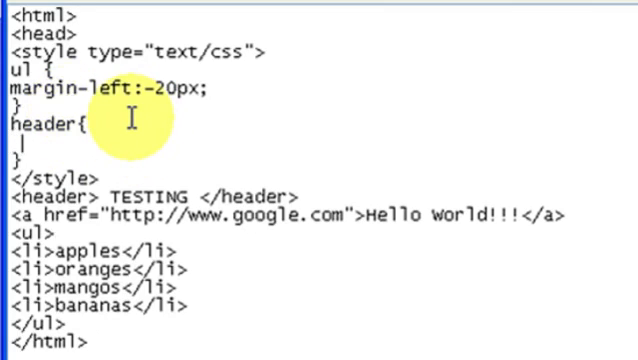
Step: Add the declaration '-webkit-transform: rotate(-90deg);' inside the header rule
text(-)
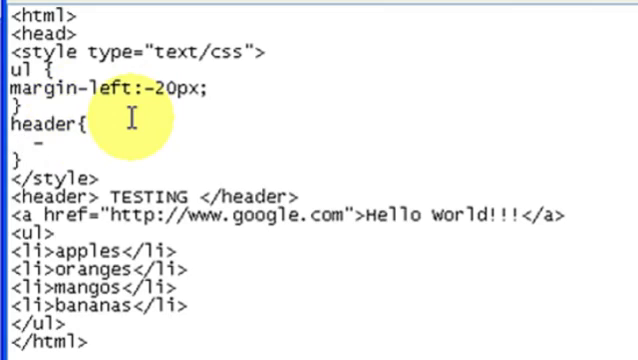
text(w)
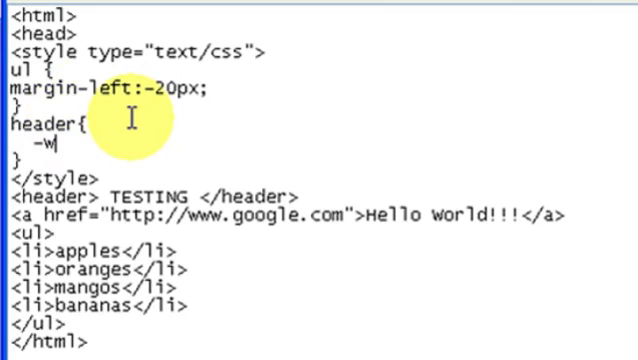
text(ebkit-t)
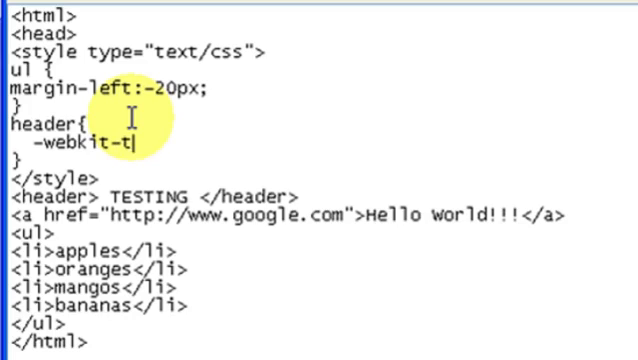
text(ransform:)
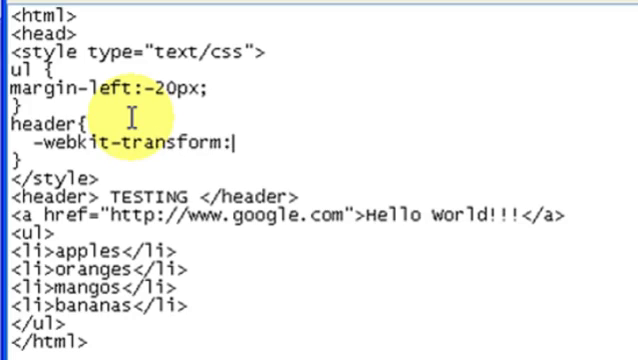
text(ro)
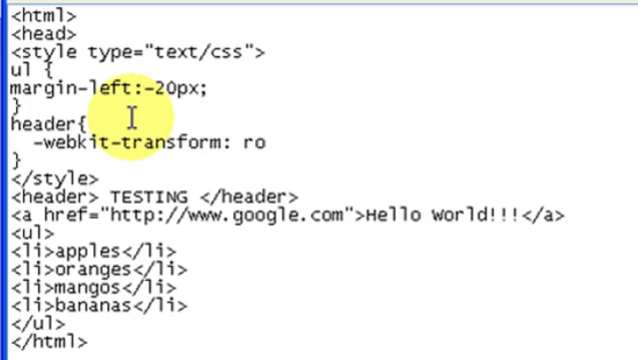
text(tate)
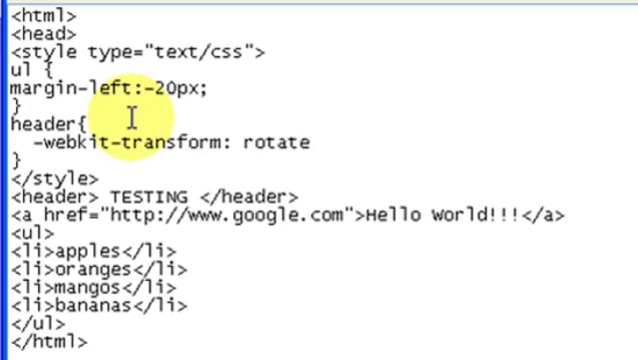
text(()
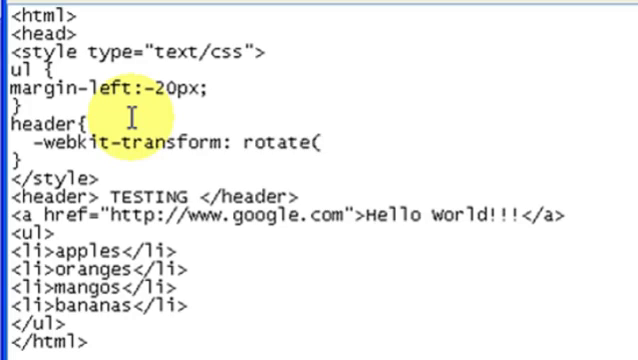
text(-90)
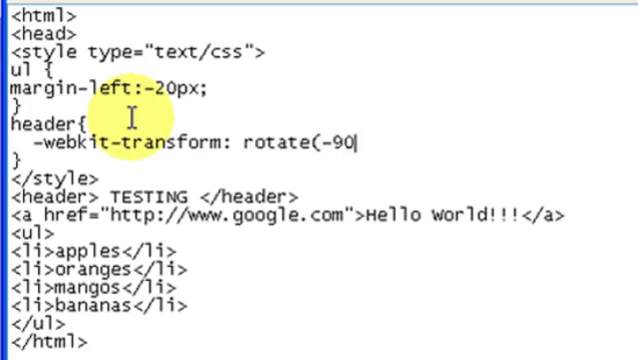
text(px)
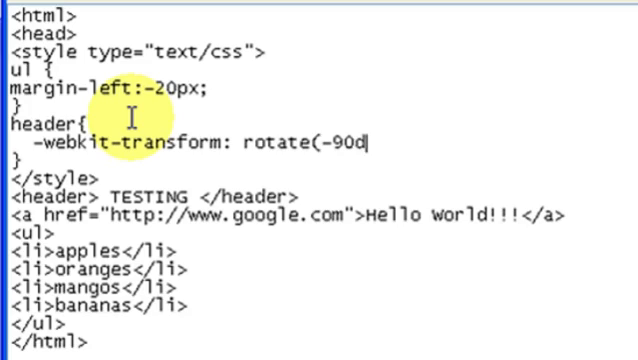
text(eg)
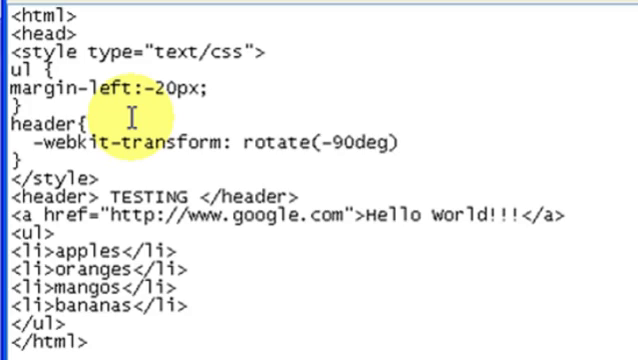
text(;)
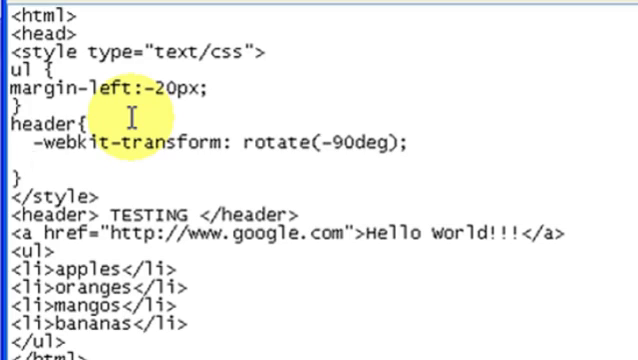
Step: Begin the -moz-transform declaration and bring up the File menu to save hello.html
text(-mox)
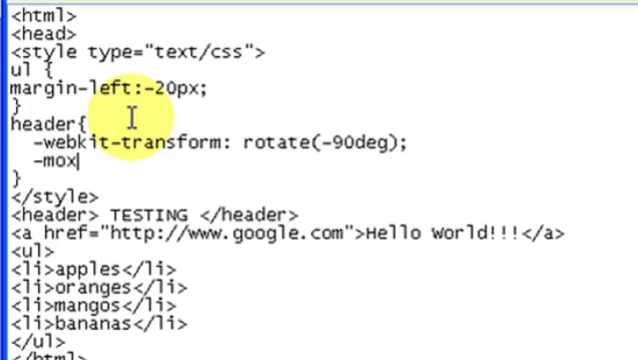
text(-transform: rotate(-90deg);)
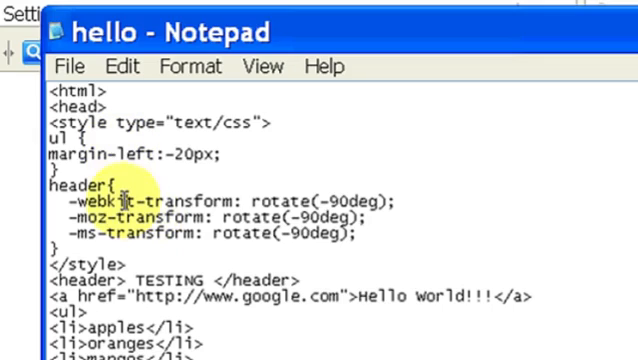
click(70, 66)
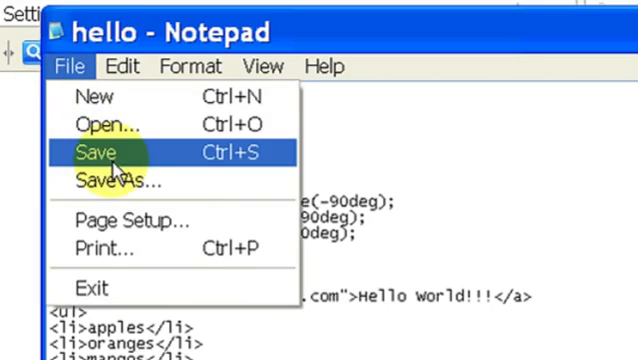